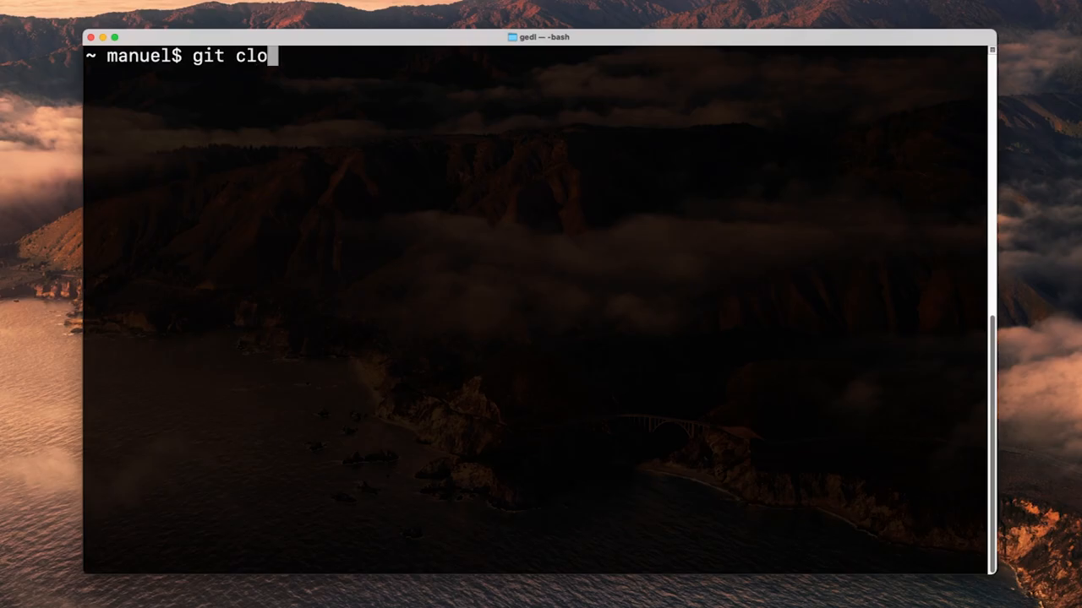
{"action": "type", "text": "ne"}
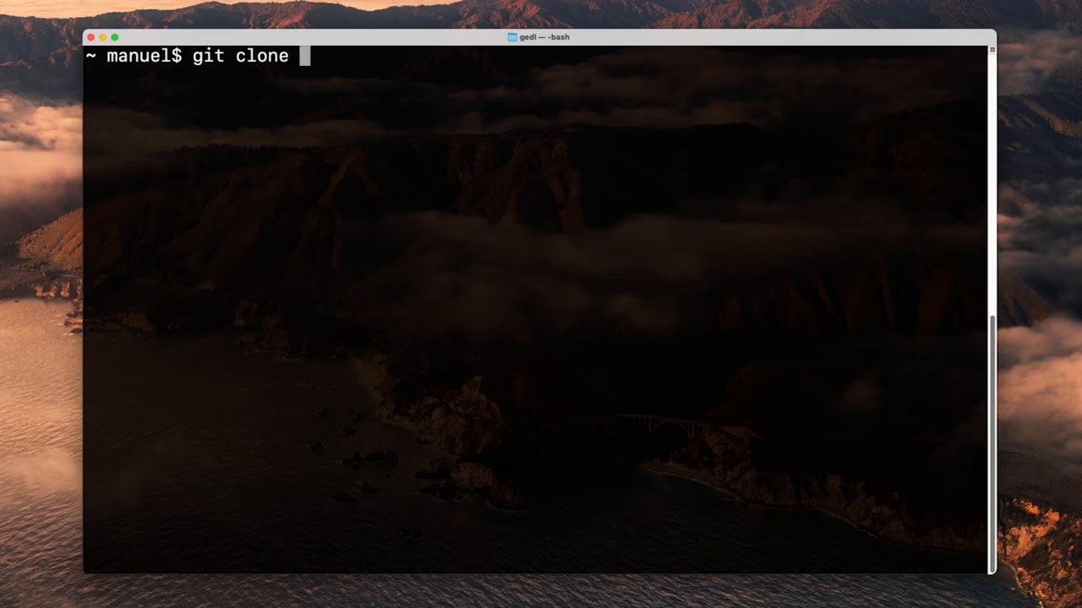
{"action": "type", "text": "git@github.com:GIP-ITC-UniversityTwente/GEDsys.git"}
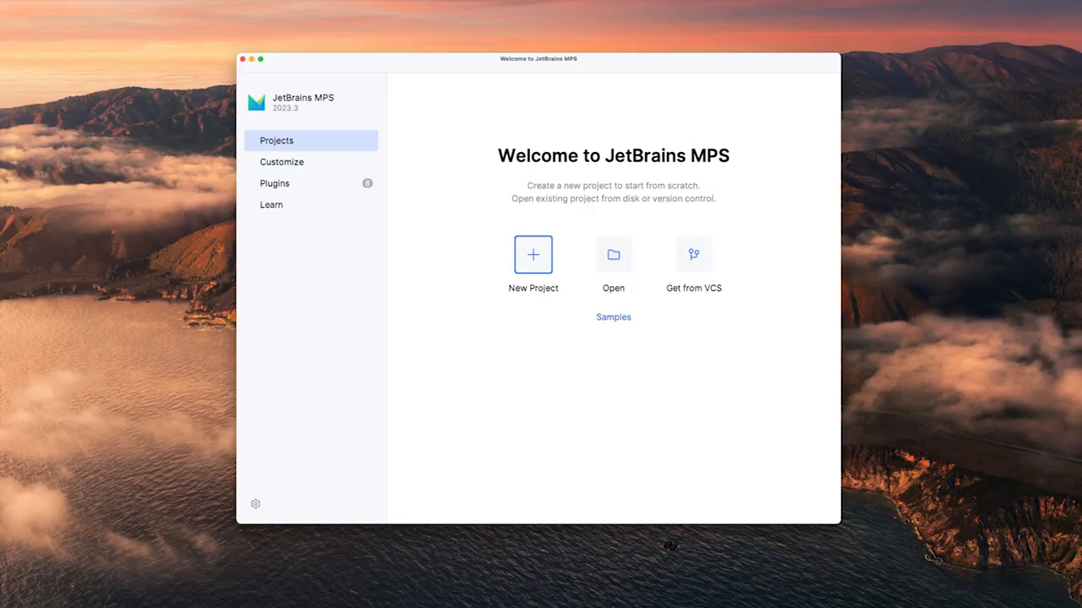
Open the GeDL project from the cloned GEDsys folder via the welcome screen
{"action": "left_click", "coordinate": [612, 253]}
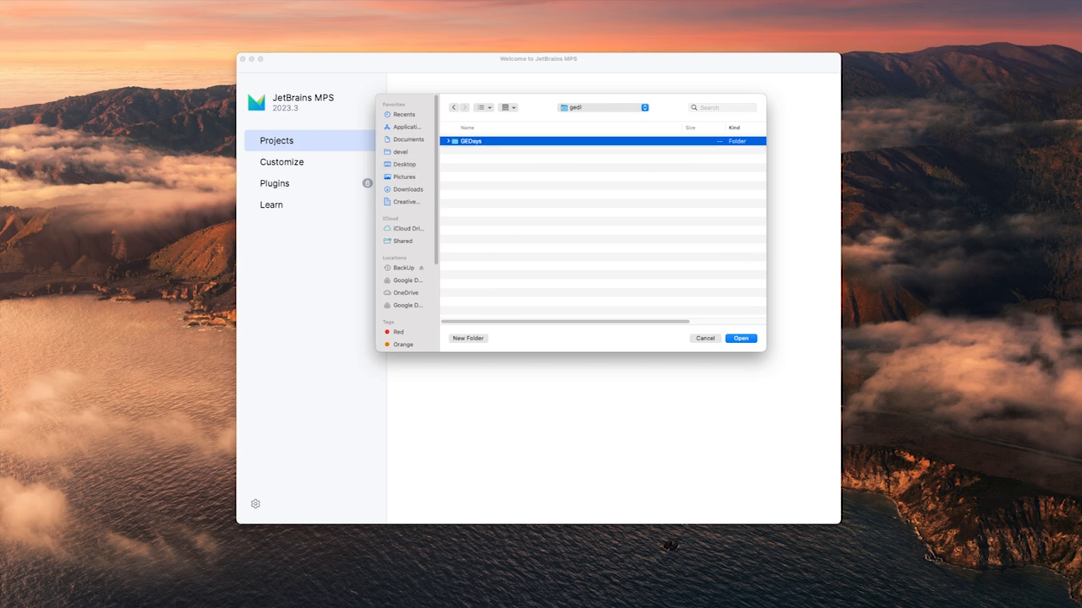
{"action": "double_click", "coordinate": [473, 142]}
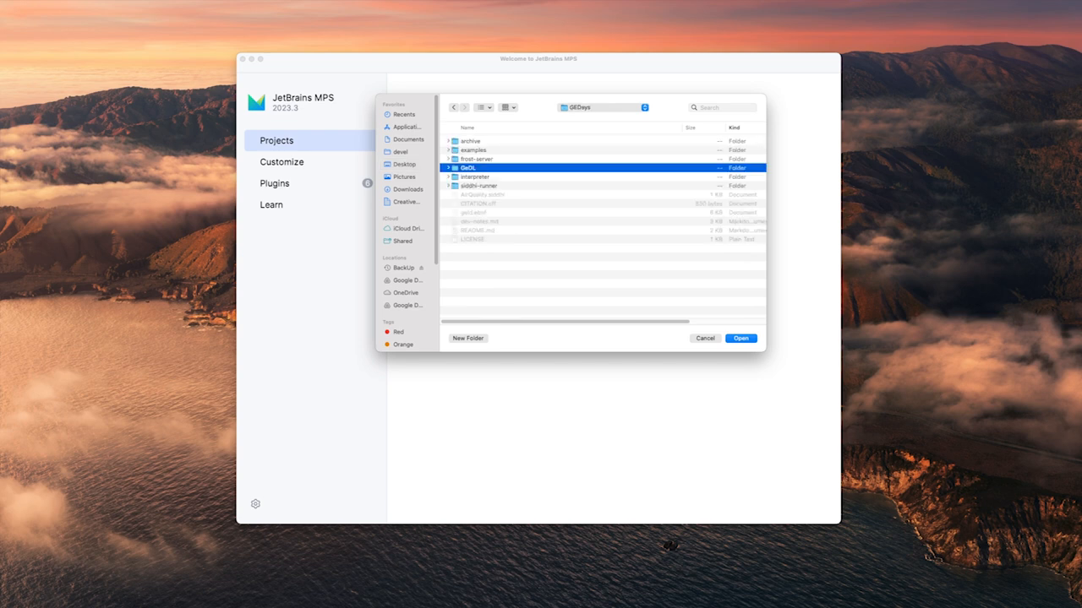
{"action": "left_click", "coordinate": [740, 339]}
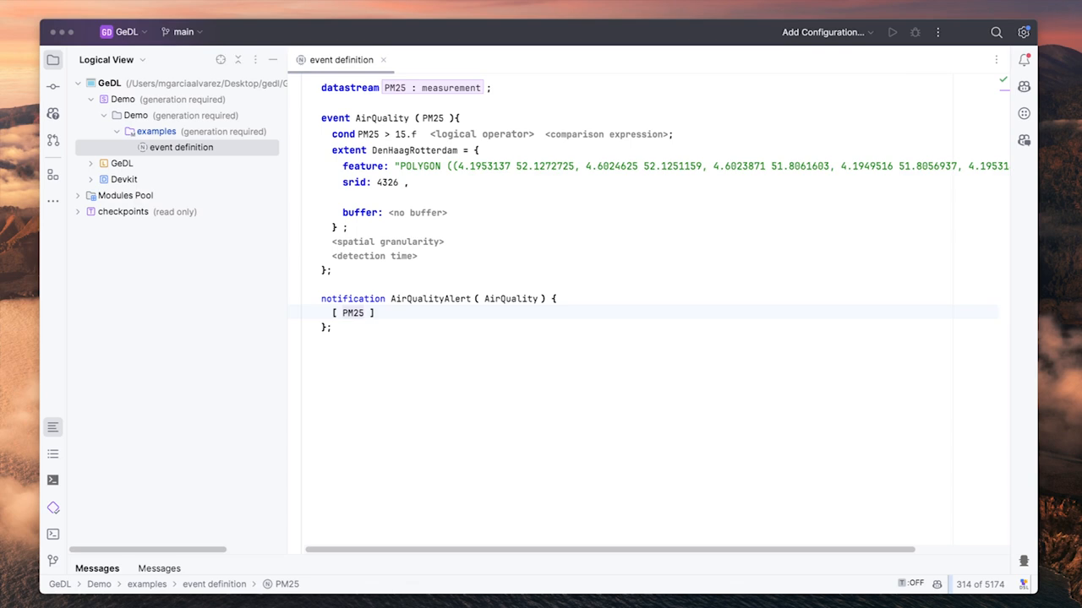
Rebuild the whole GeDL project, then select the examples model in the Logical View
{"action": "right_click", "coordinate": [108, 83]}
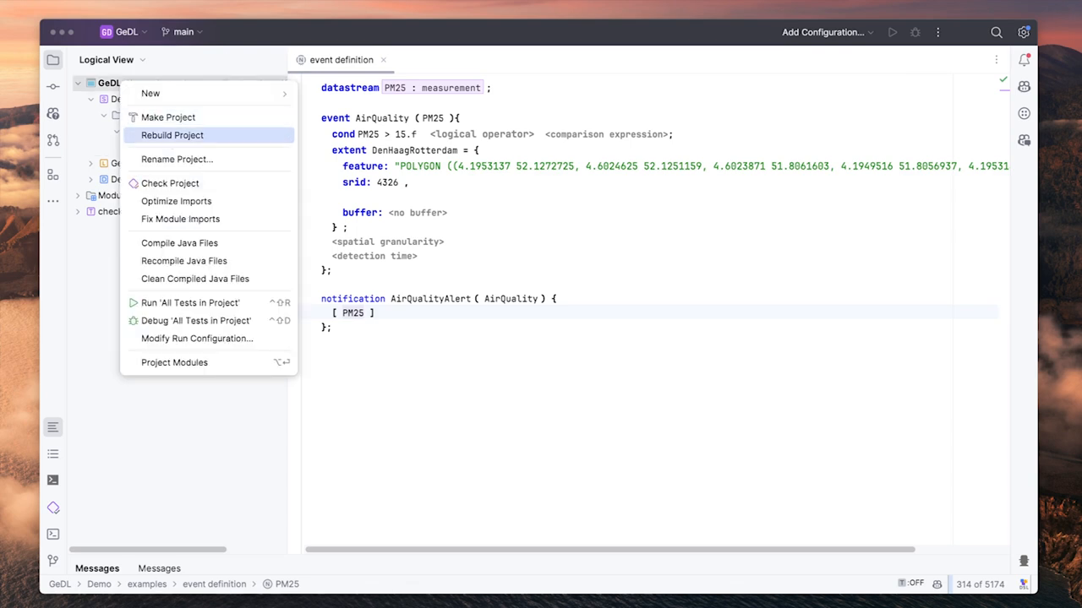
{"action": "left_click", "coordinate": [172, 135]}
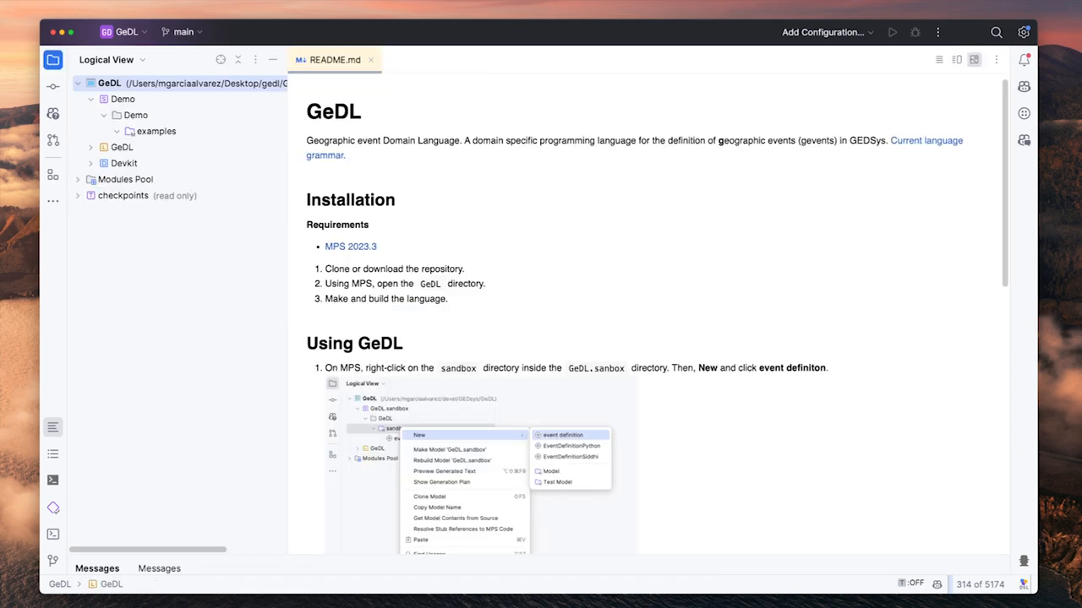
{"action": "left_click", "coordinate": [155, 132]}
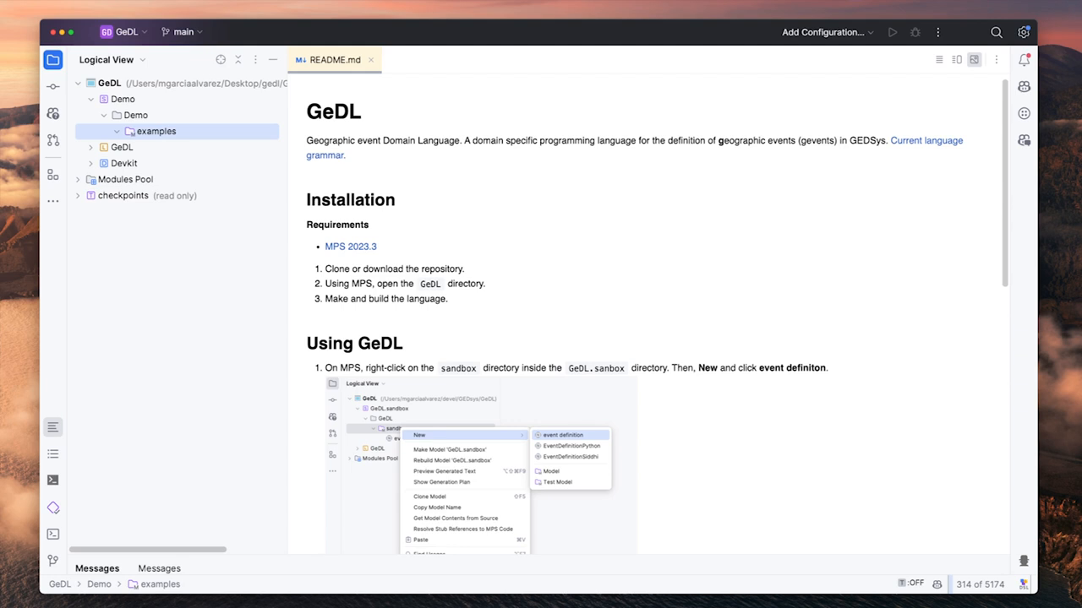
Add a new empty event definition to the examples model
{"action": "right_click", "coordinate": [156, 132]}
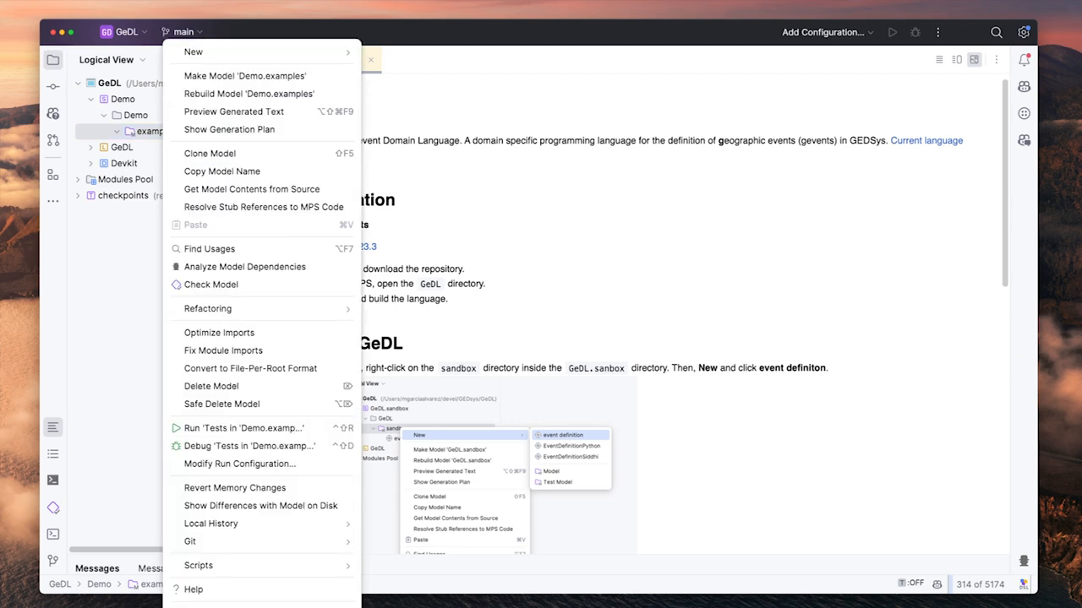
{"action": "mouse_move", "coordinate": [192, 51]}
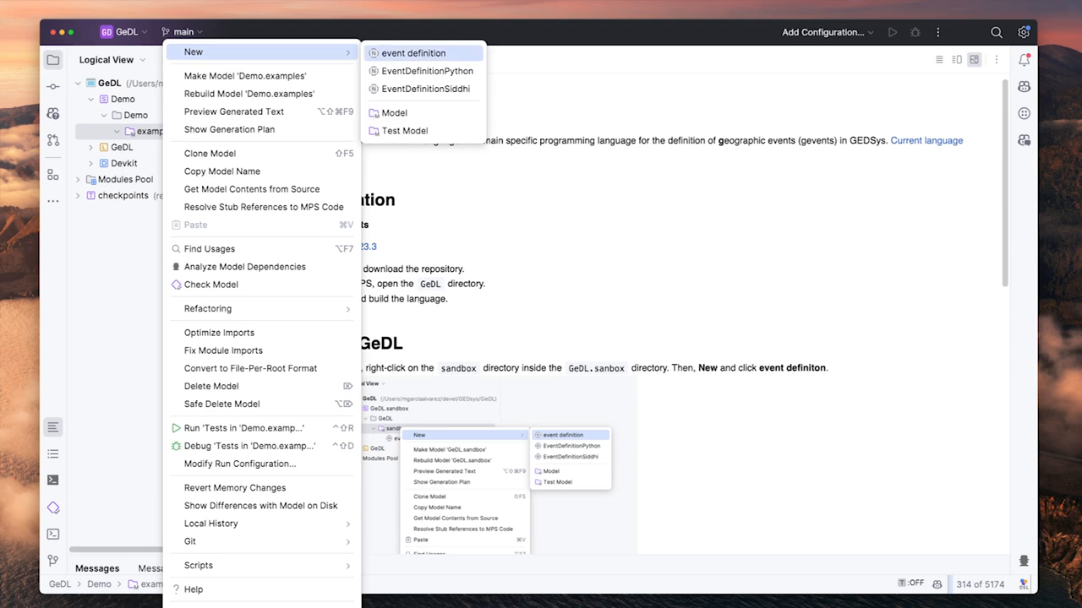
{"action": "left_click", "coordinate": [412, 52]}
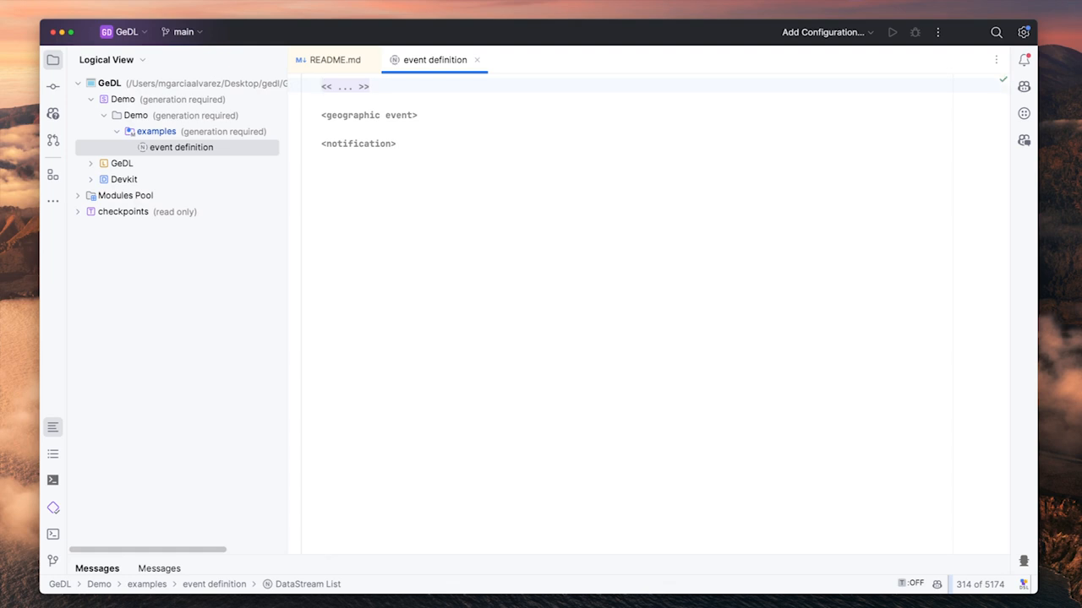
Declare a measurement datastream with phenomenon name PM25 and start the geographic event block
{"action": "left_click", "coordinate": [322, 84]}
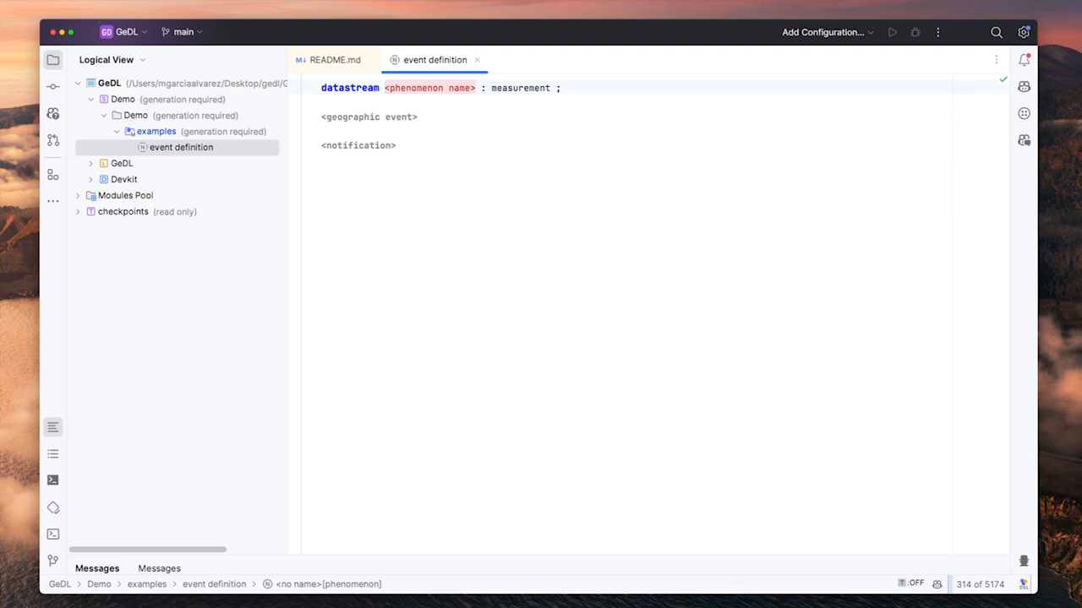
{"action": "left_click", "coordinate": [386, 88]}
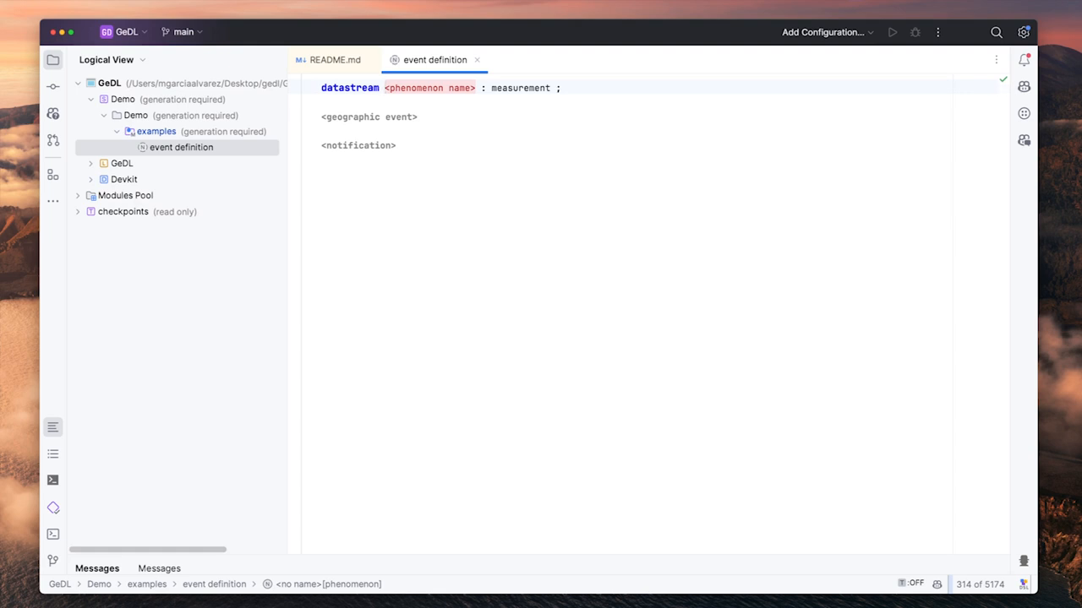
{"action": "left_click", "coordinate": [384, 88]}
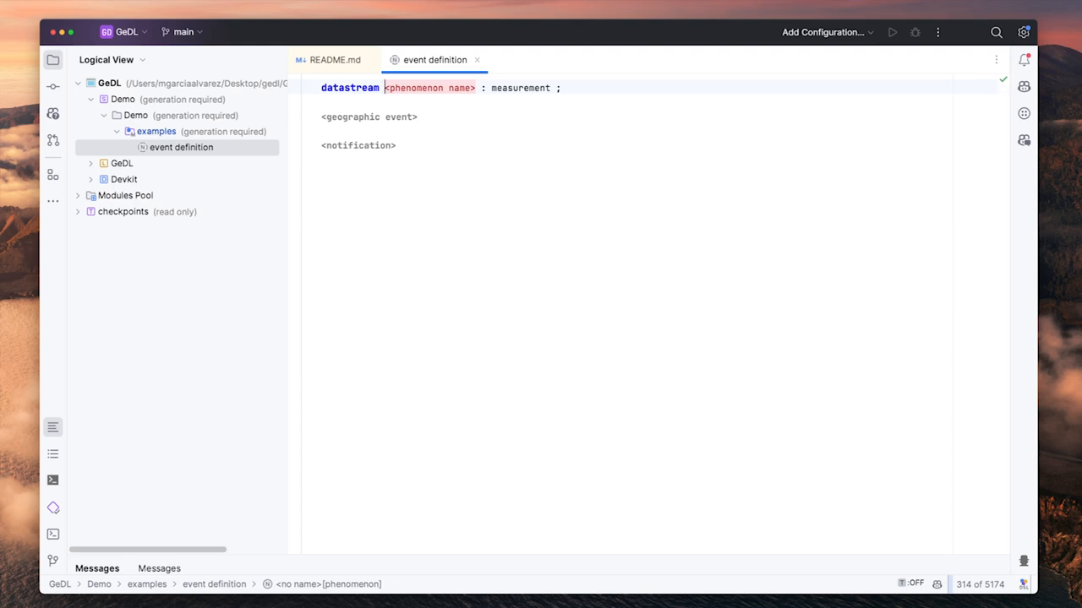
{"action": "type", "text": "PM25"}
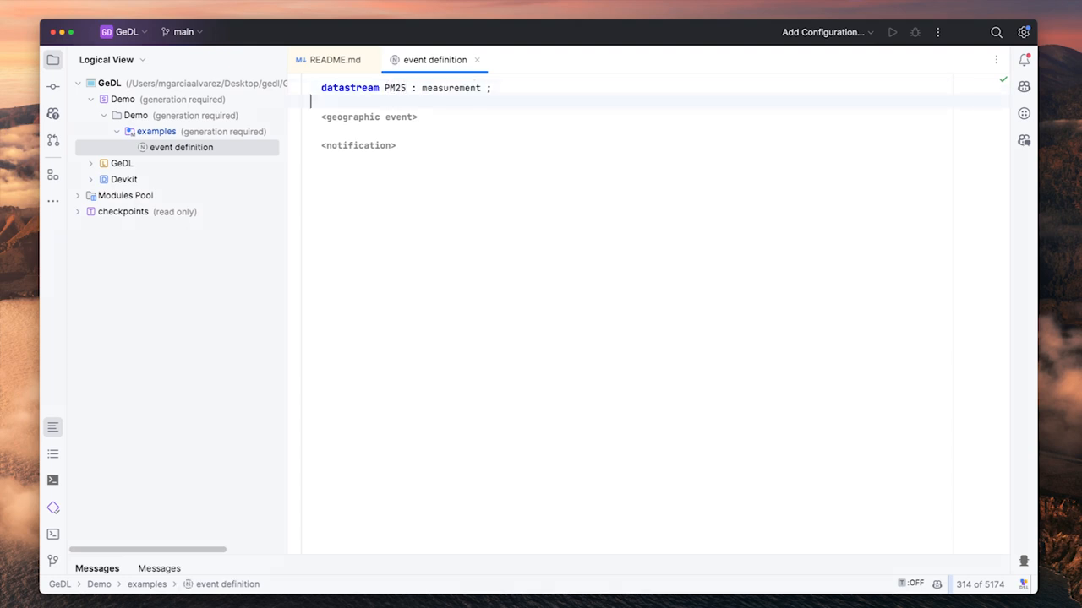
{"action": "left_click", "coordinate": [338, 116]}
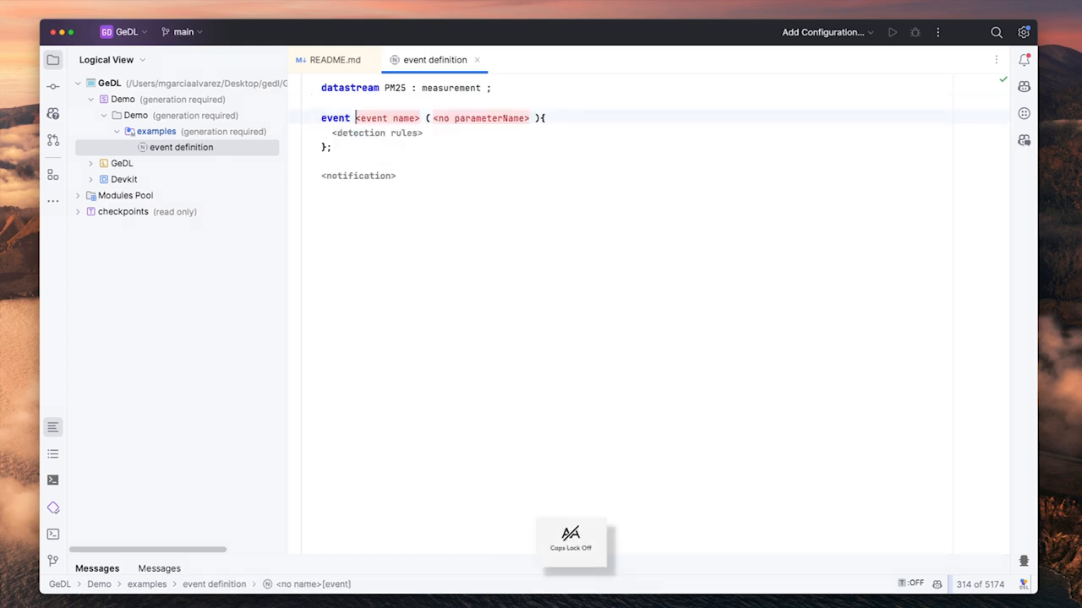
Name the event AirQuality with parameter PM25 and condition PM25 > 15
{"action": "type", "text": "AirQuality"}
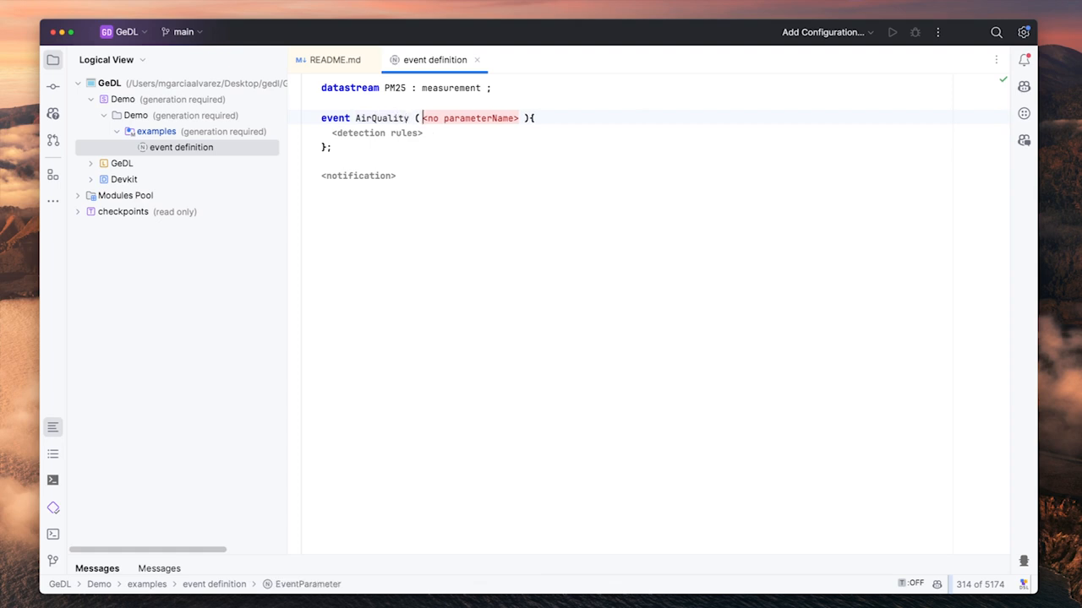
{"action": "type", "text": "PM25"}
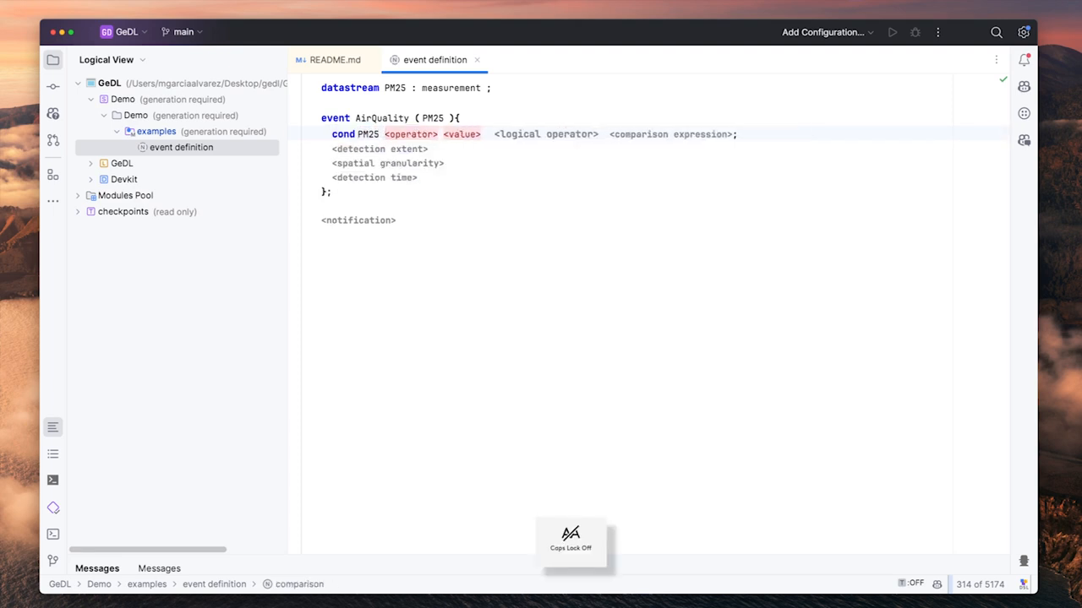
{"action": "type", "text": ">"}
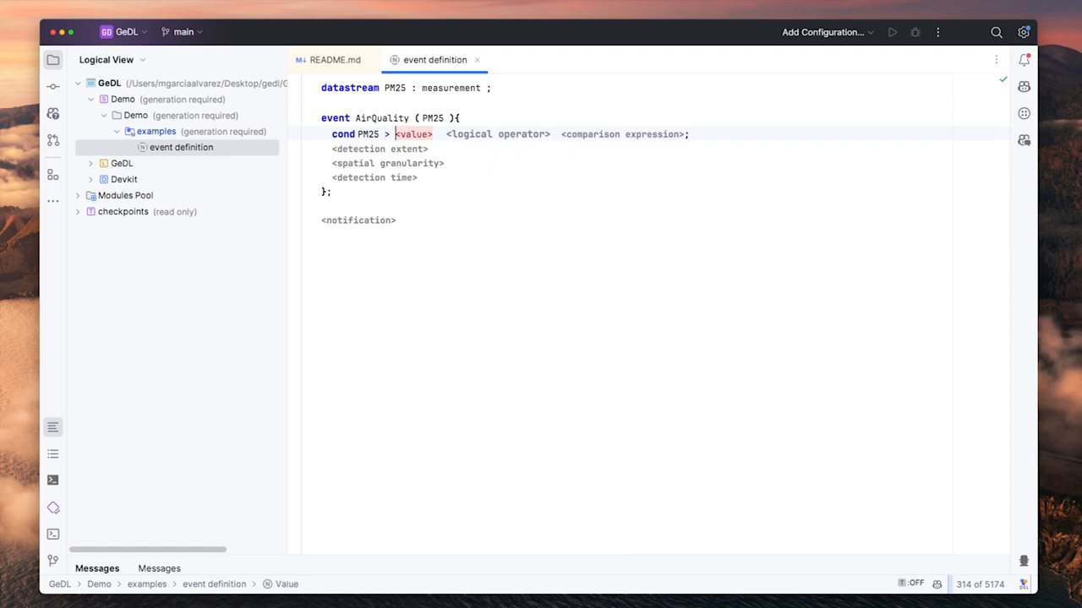
{"action": "type", "text": "15.f"}
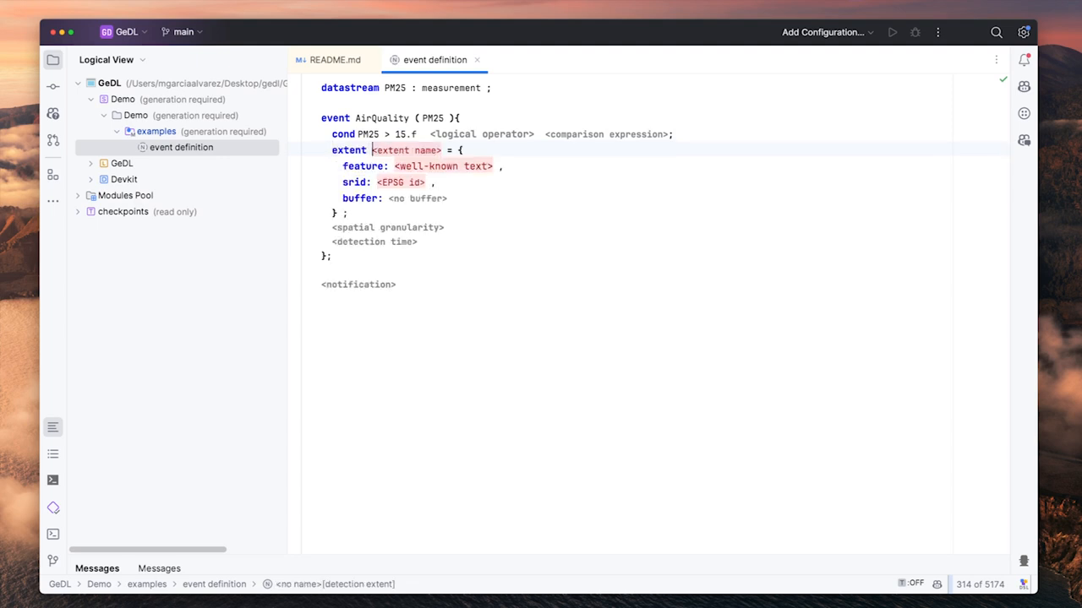
Set the detection extent to DenHaagRotterdam with SRID 4326
{"action": "type", "text": "Den"}
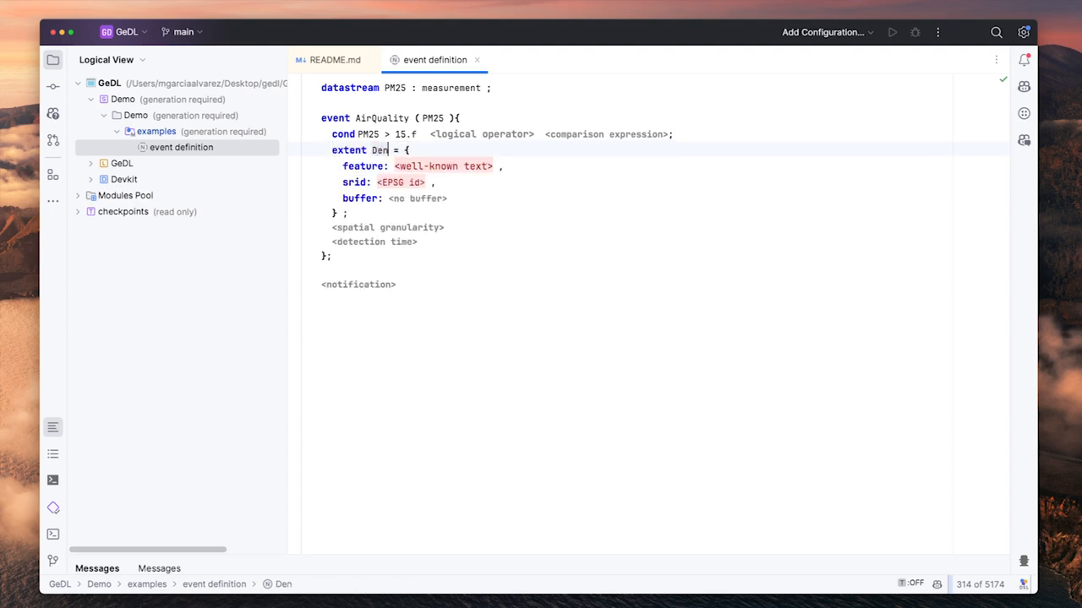
{"action": "type", "text": "Haag"}
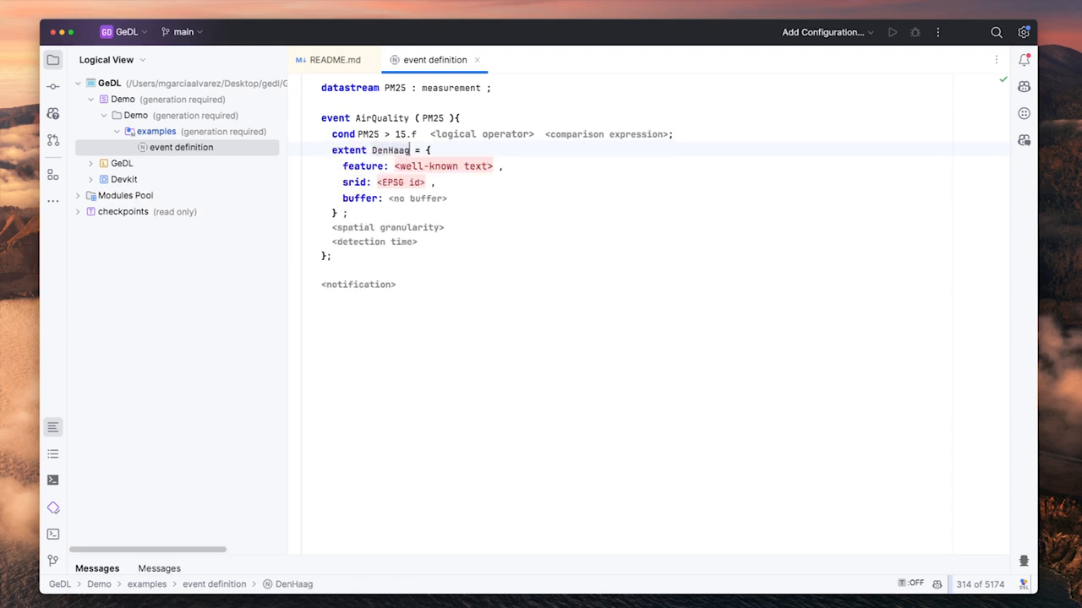
{"action": "type", "text": "Rotten"}
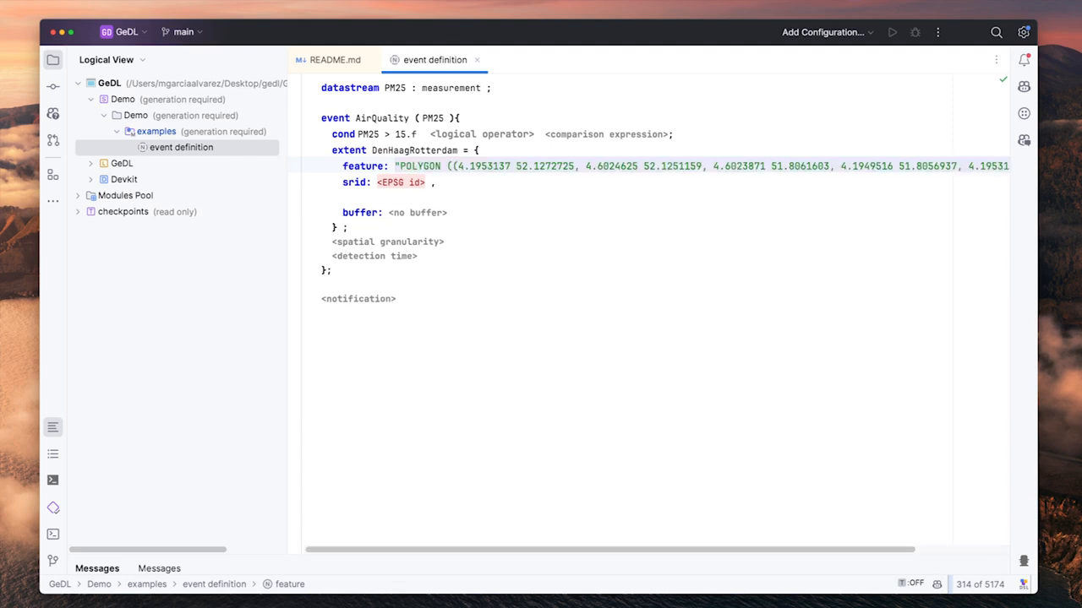
{"action": "type", "text": "4"}
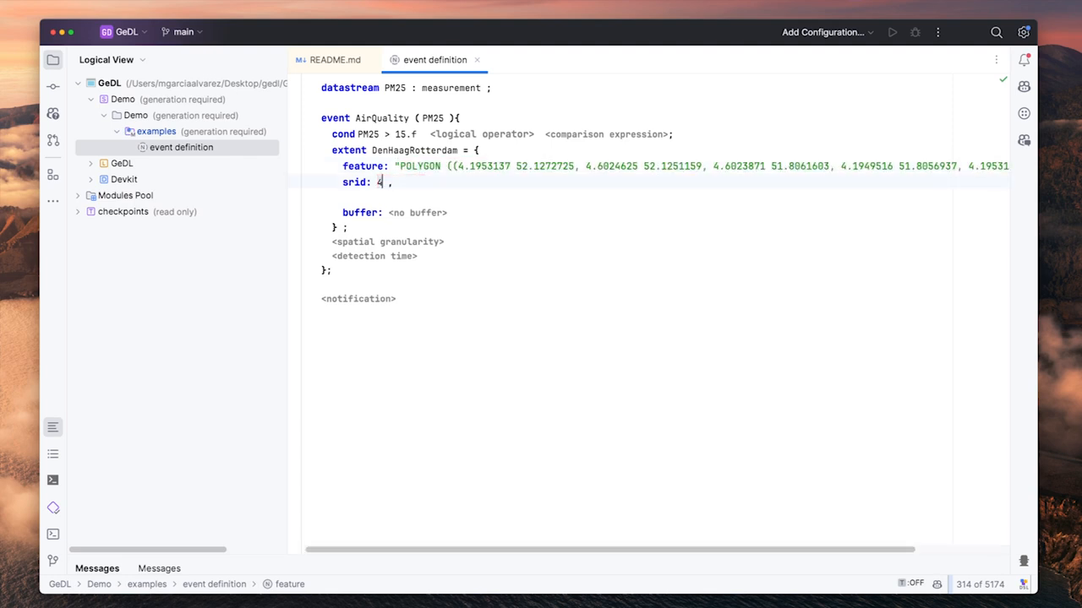
{"action": "type", "text": "326"}
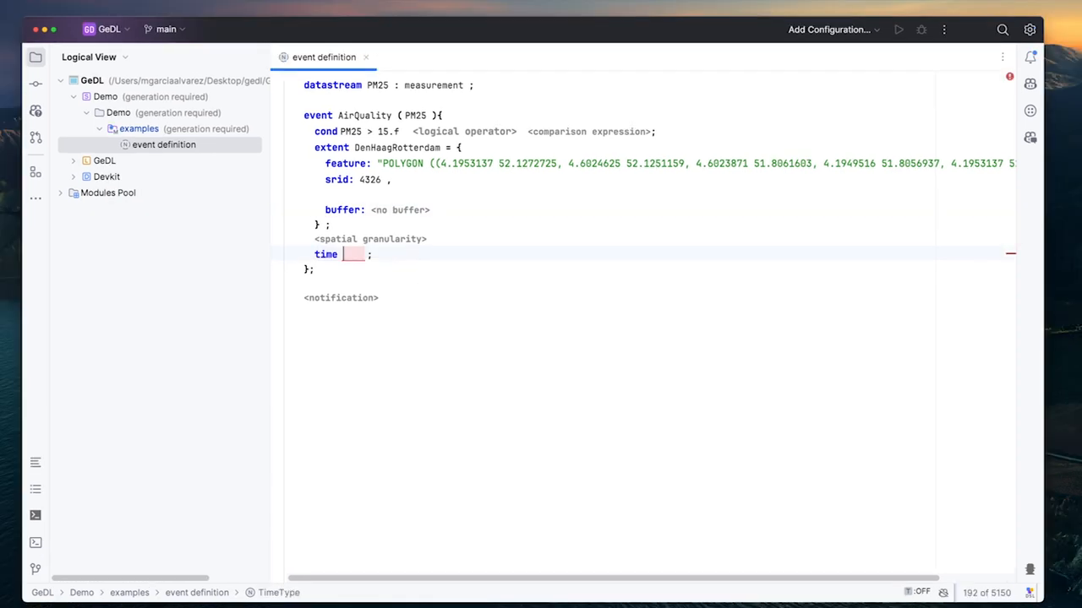
{"action": "type", "text": "window ( \"2024-04-04 08:00:00\" ,"}
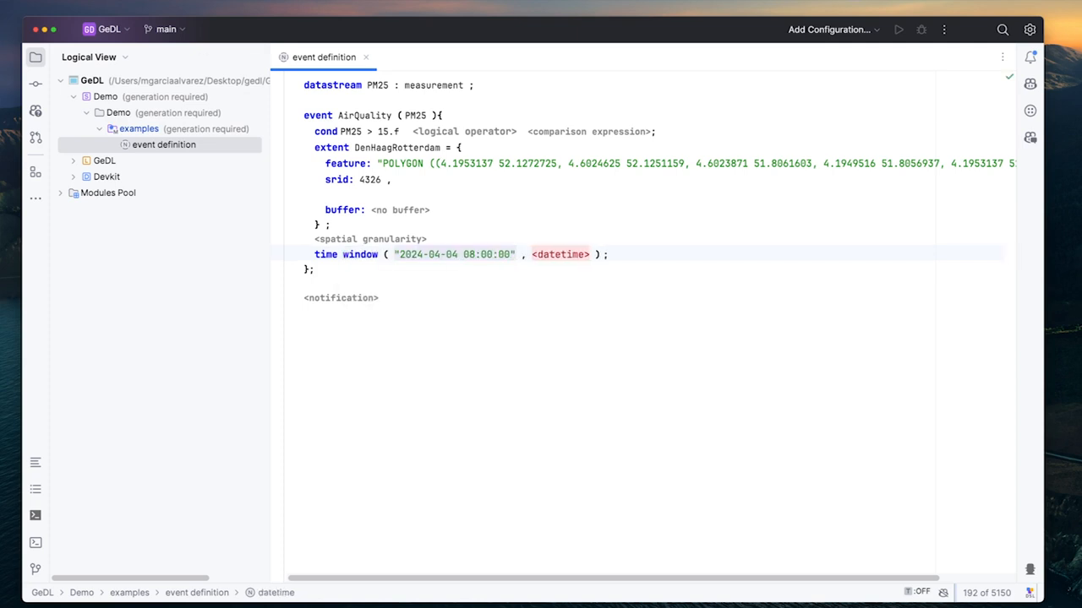
{"action": "type", "text": "\"2024-04-04 20:00:00\""}
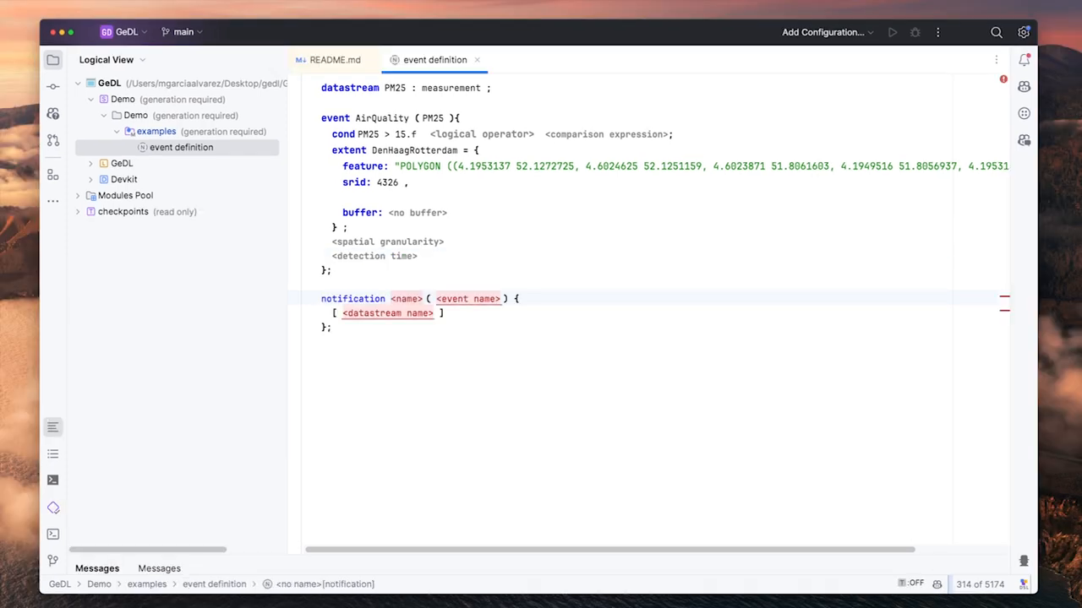
Name the notification AirQualityAlert referencing the AirQuality event and PM25 datastream
{"action": "type", "text": "A"}
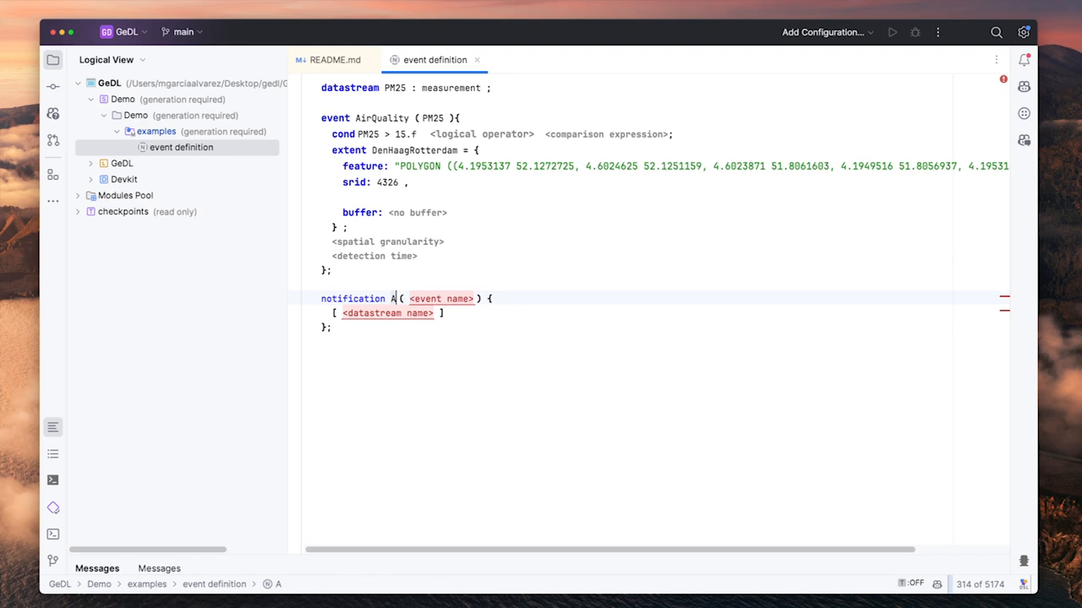
{"action": "type", "text": "irQualityAlert"}
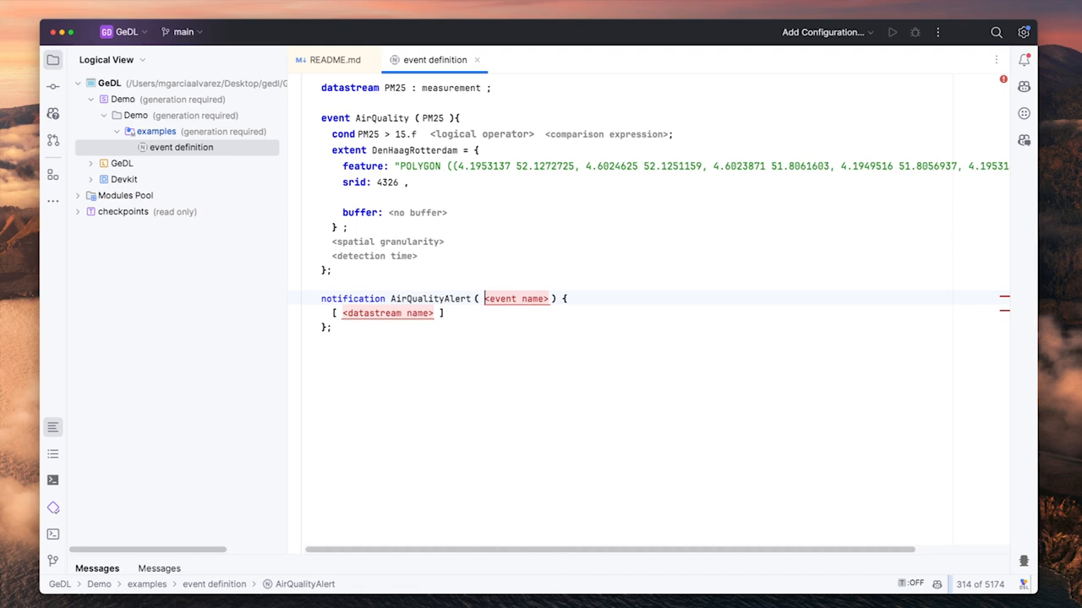
{"action": "type", "text": "AirQuality"}
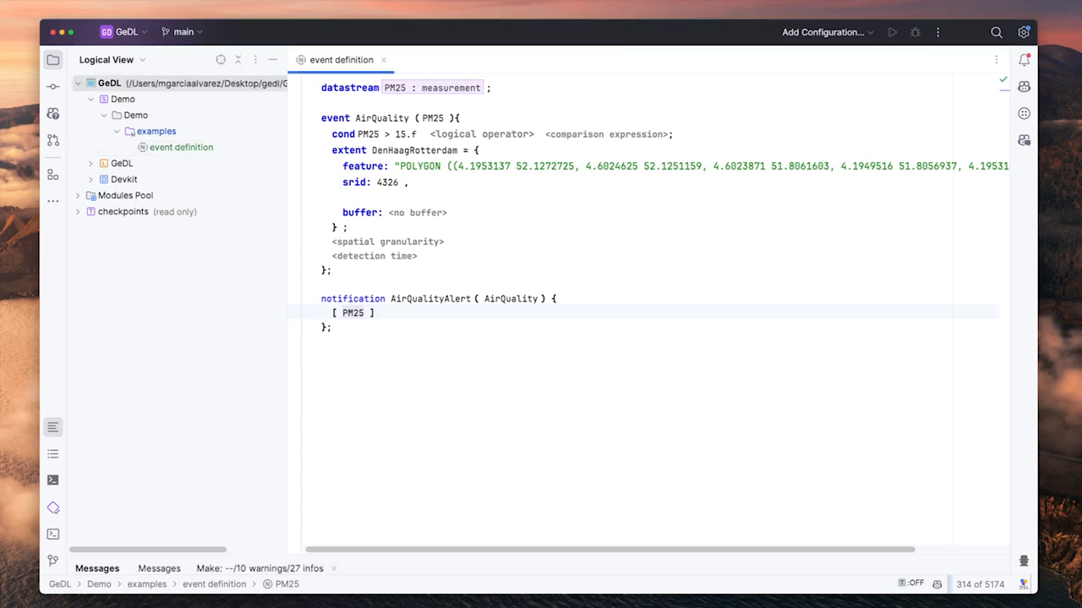
Preview the generated text for the event definition and view the AirQuality.siddhi contents
{"action": "left_click", "coordinate": [181, 145]}
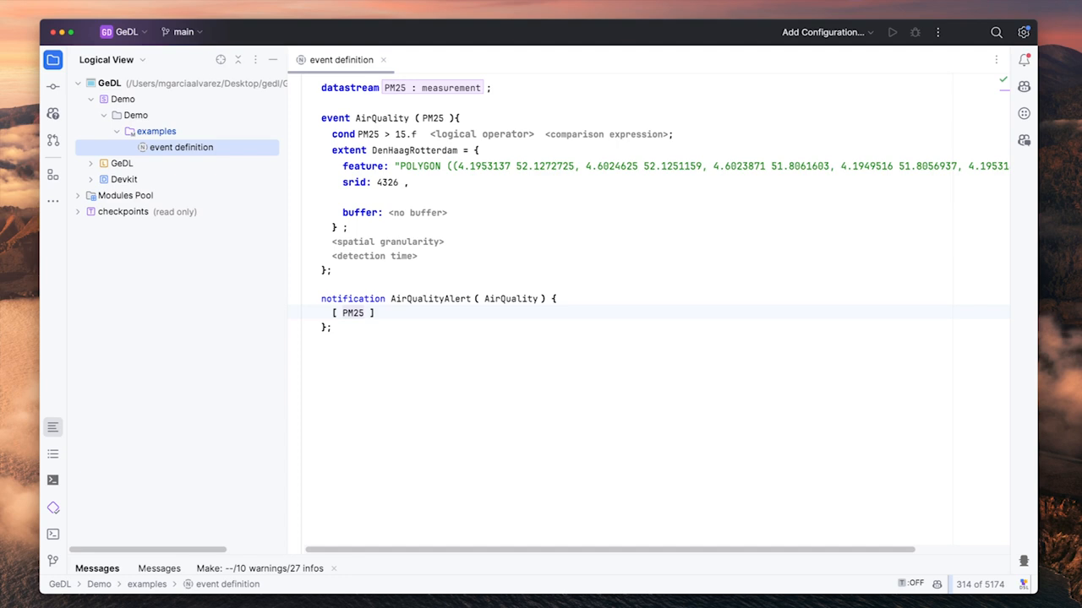
{"action": "right_click", "coordinate": [182, 147]}
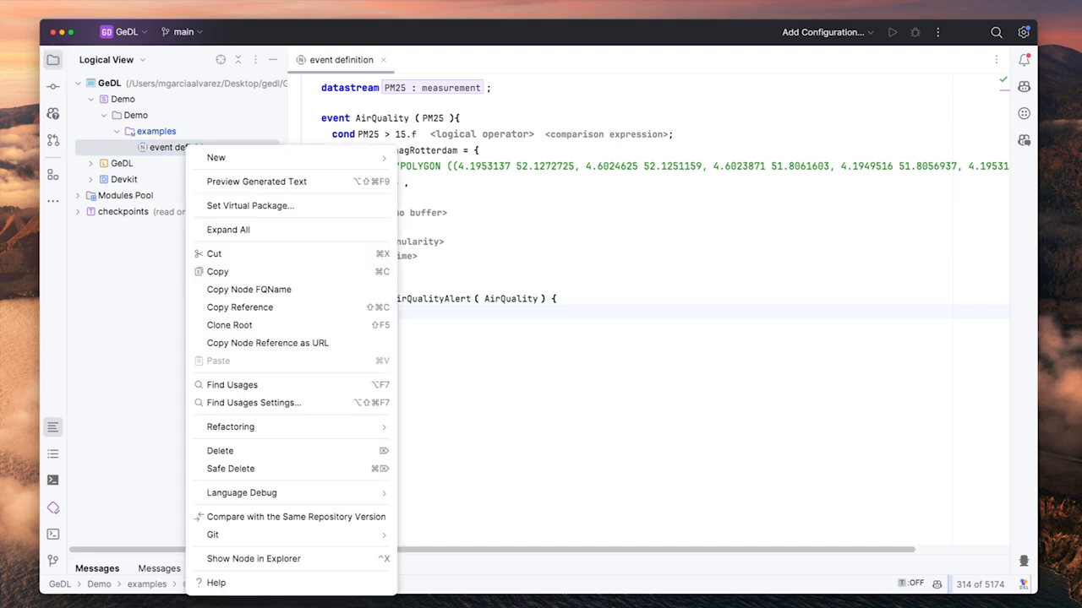
{"action": "mouse_move", "coordinate": [256, 181]}
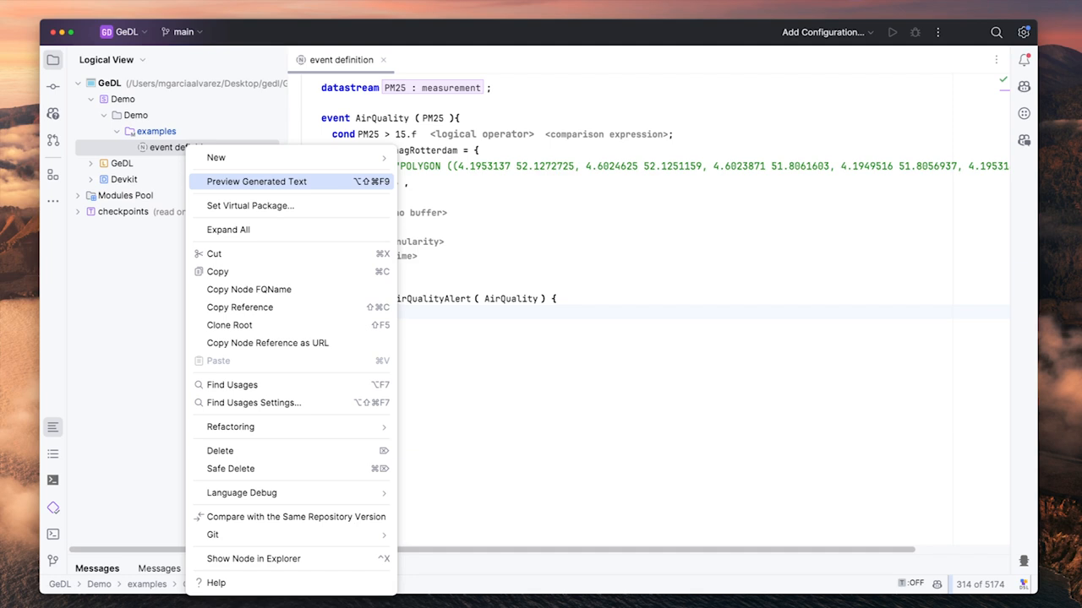
{"action": "left_click", "coordinate": [257, 181]}
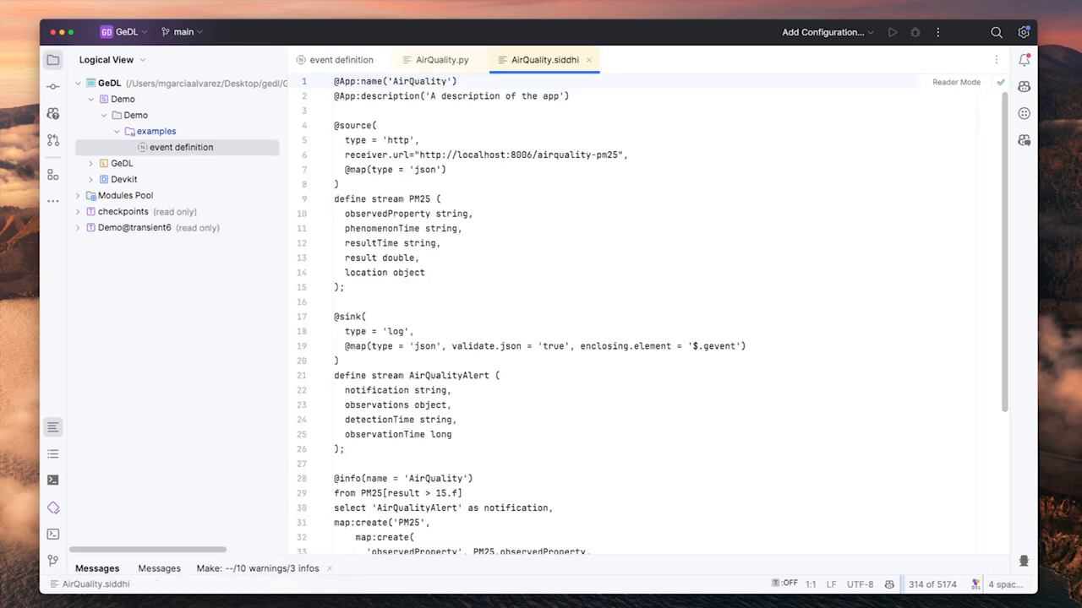
{"action": "triple_click", "coordinate": [395, 81]}
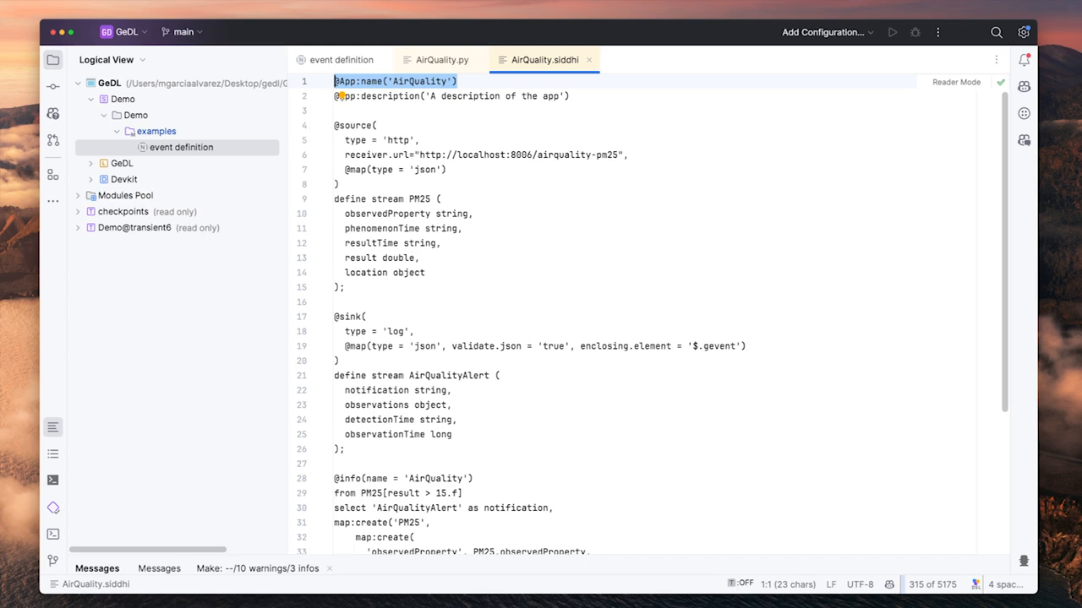
{"action": "left_click", "coordinate": [441, 59]}
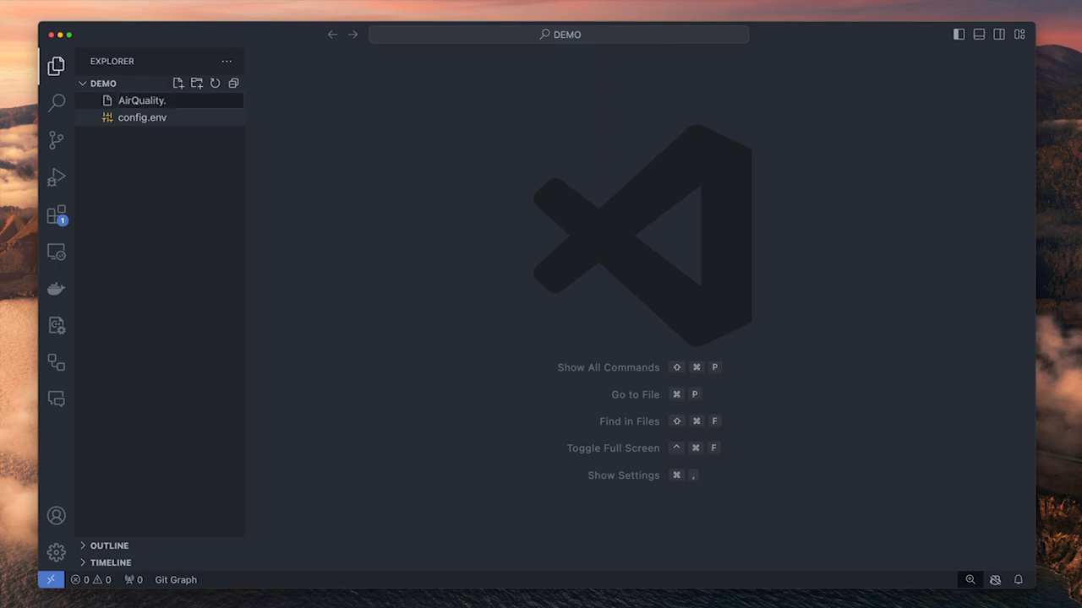
{"action": "left_click", "coordinate": [142, 99]}
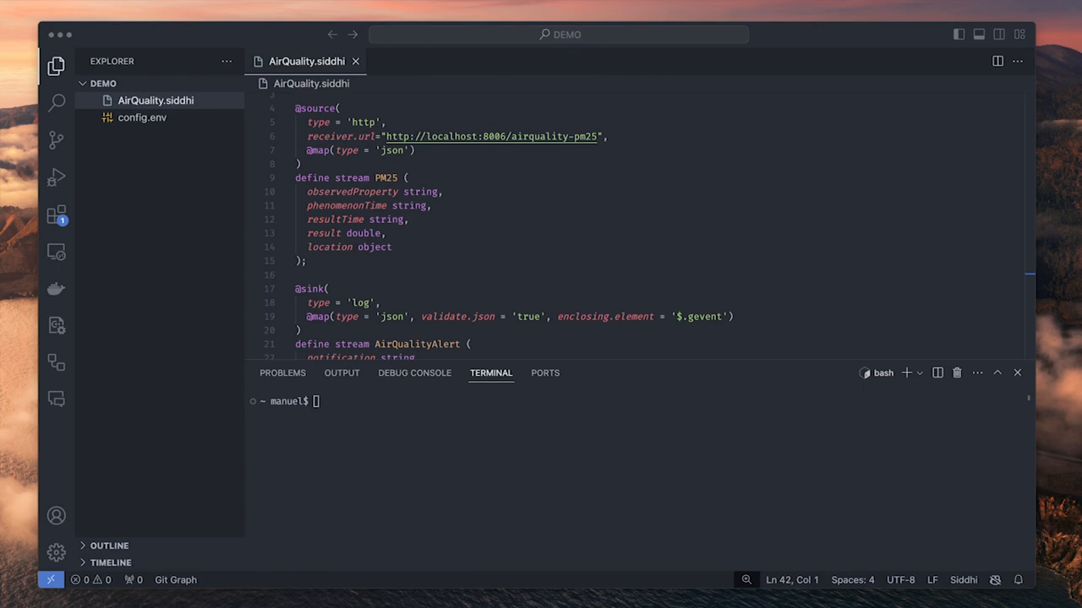
{"action": "type", "text": "curl -X POST \"https://localhost:9443/siddhi-apps\" -H \"accept: application/json\" -H \"Content-Type: text/plain\" --data-binary @AirQuality.siddhi -u admin:admin -k"}
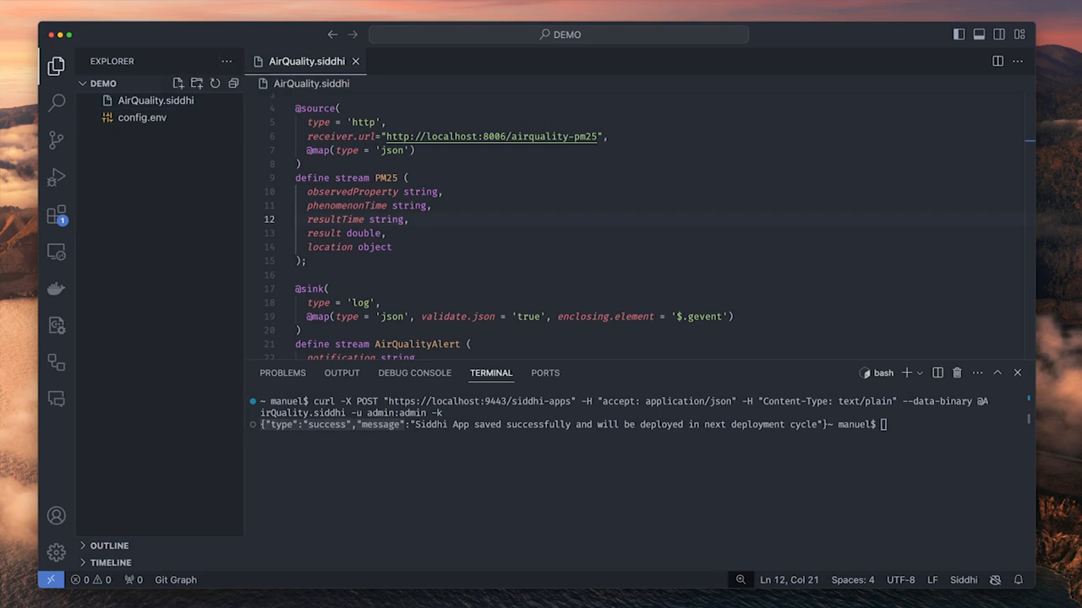
Create AirQuality.py with the generated stream generator code, changing the call to run(latest=False)
{"action": "left_click", "coordinate": [179, 83]}
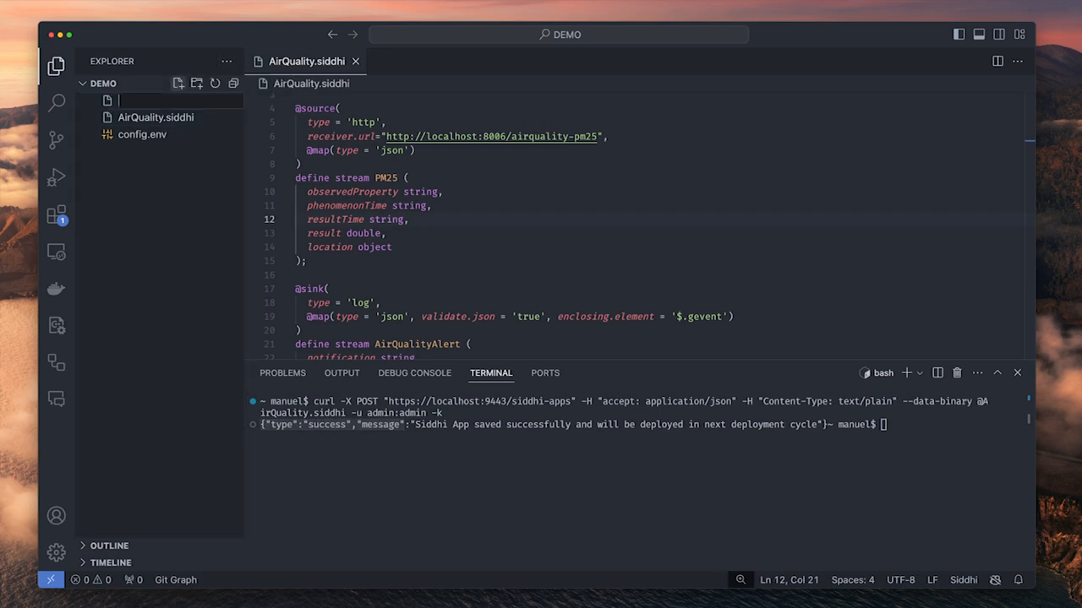
{"action": "type", "text": "Ar"}
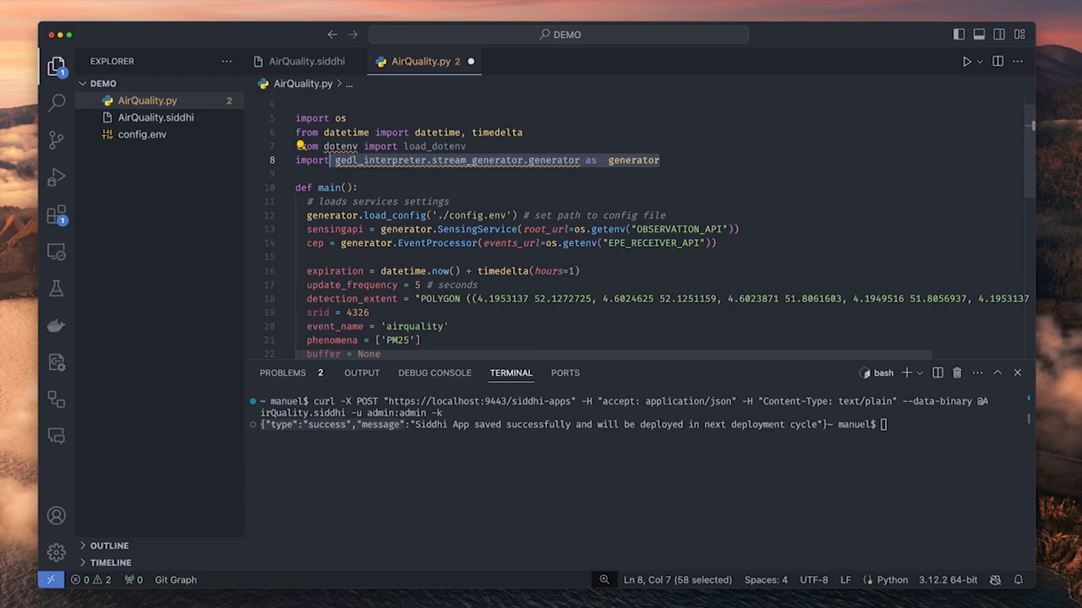
{"action": "scroll", "scroll_direction": "down", "scroll_amount": 3}
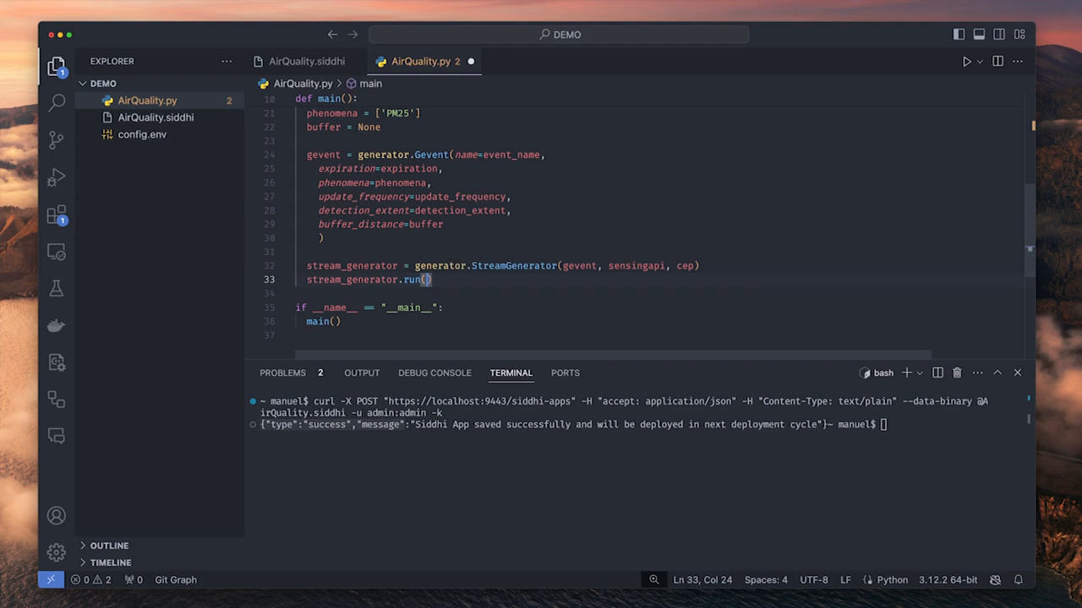
{"action": "type", "text": "latest=False"}
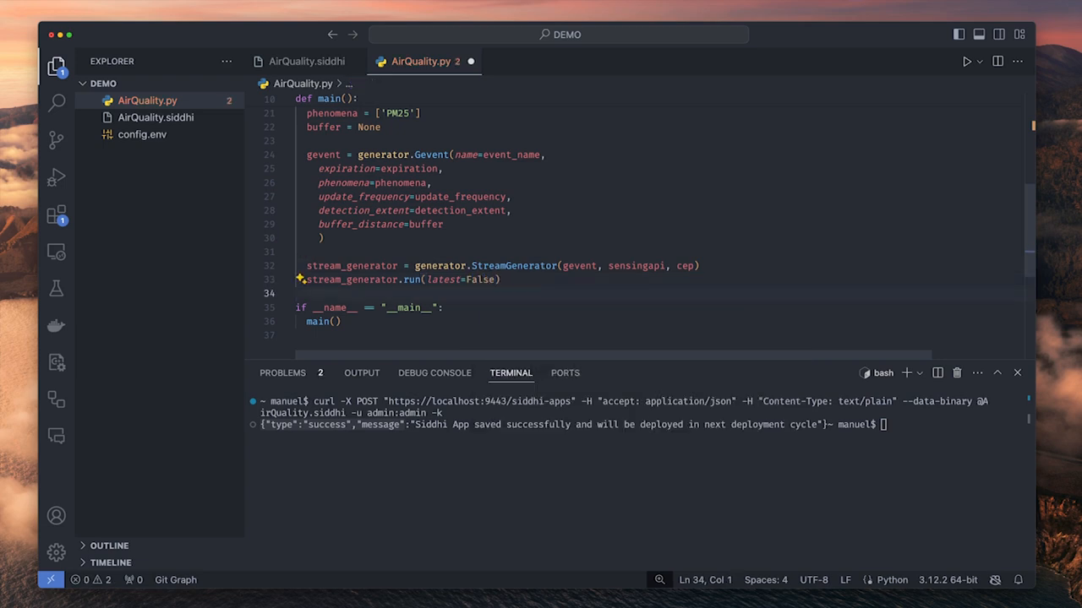
{"action": "left_click", "coordinate": [142, 135]}
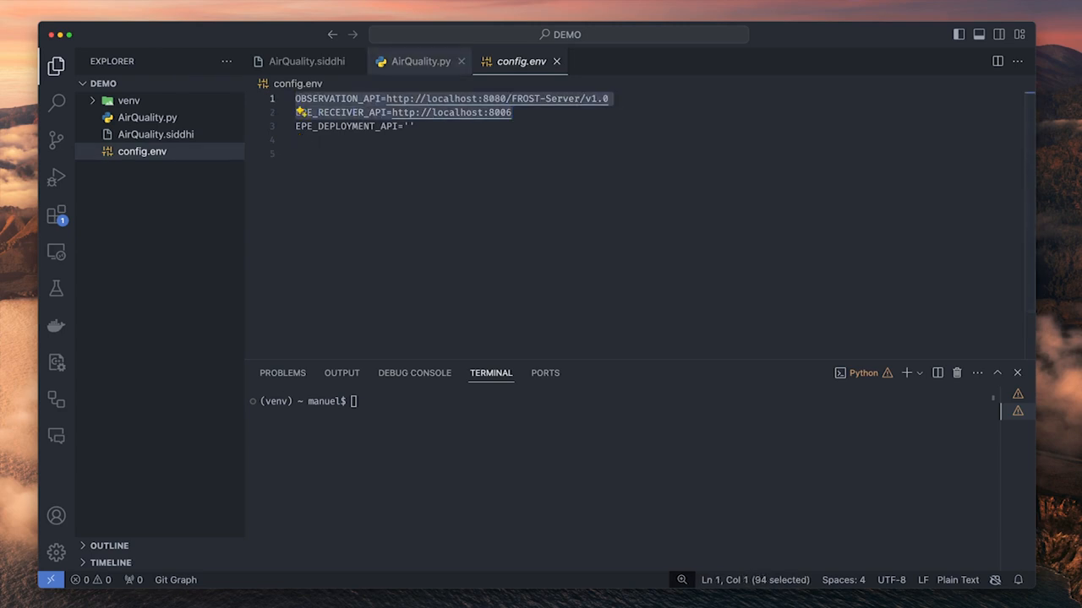
Run AirQuality.py so it begins sending PM25 observation events to the event processor
{"action": "left_click", "coordinate": [419, 61]}
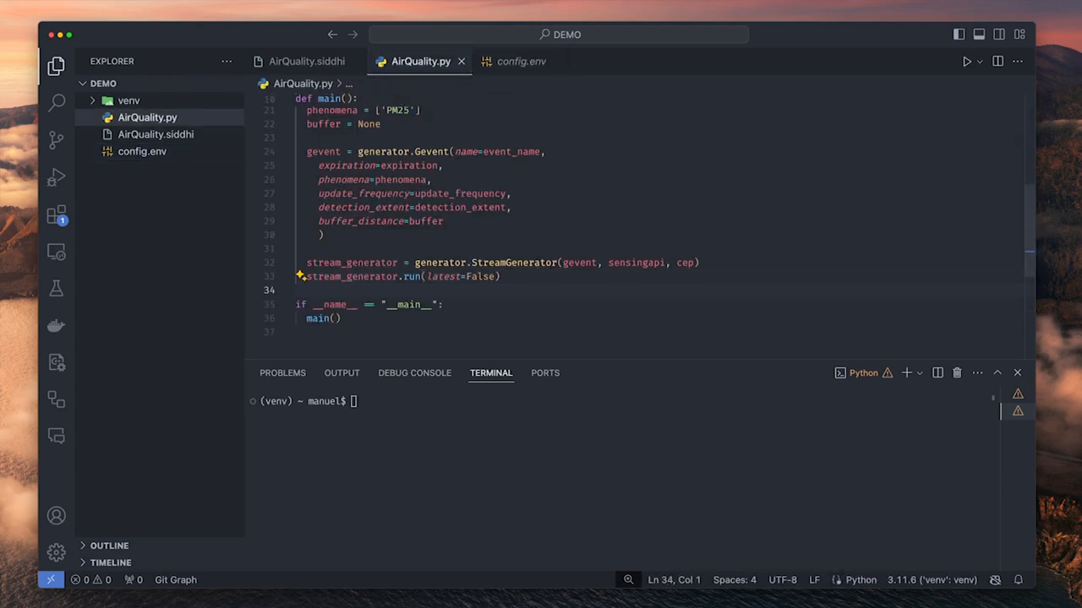
{"action": "mouse_move", "coordinate": [967, 61]}
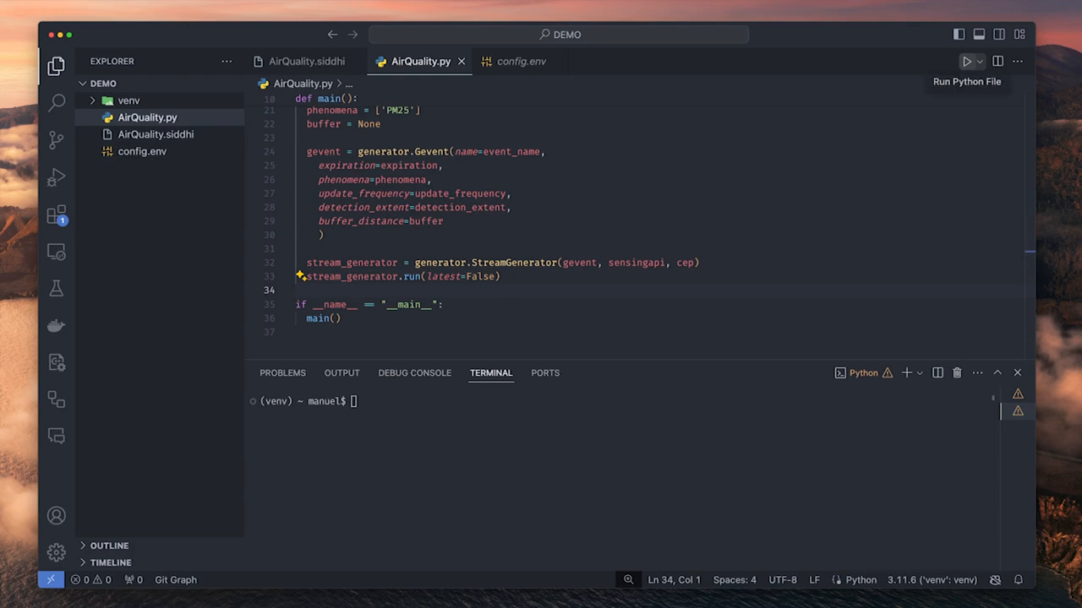
{"action": "left_click", "coordinate": [967, 61]}
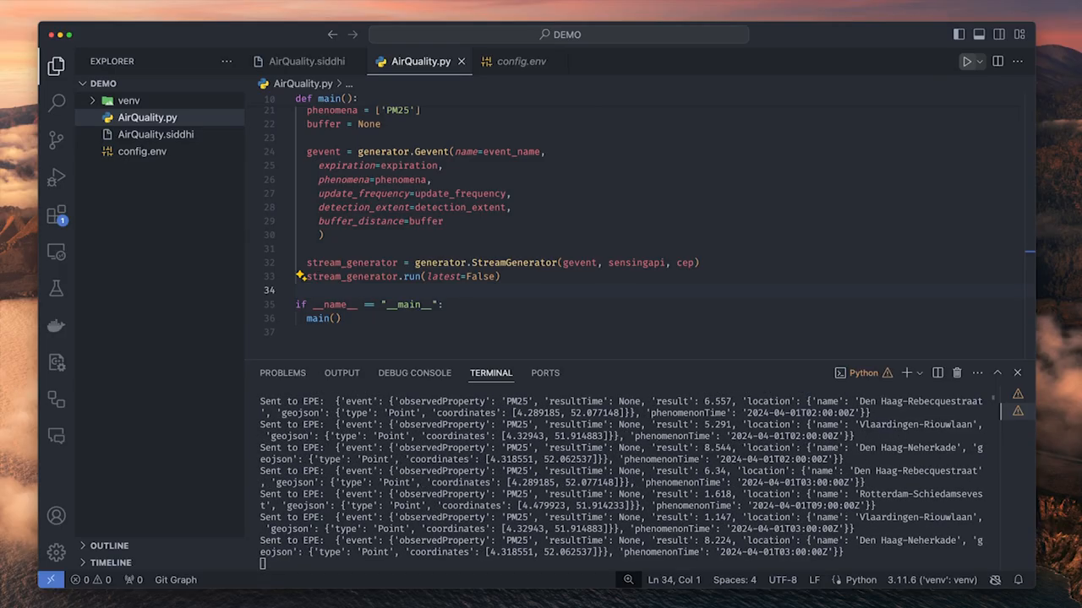